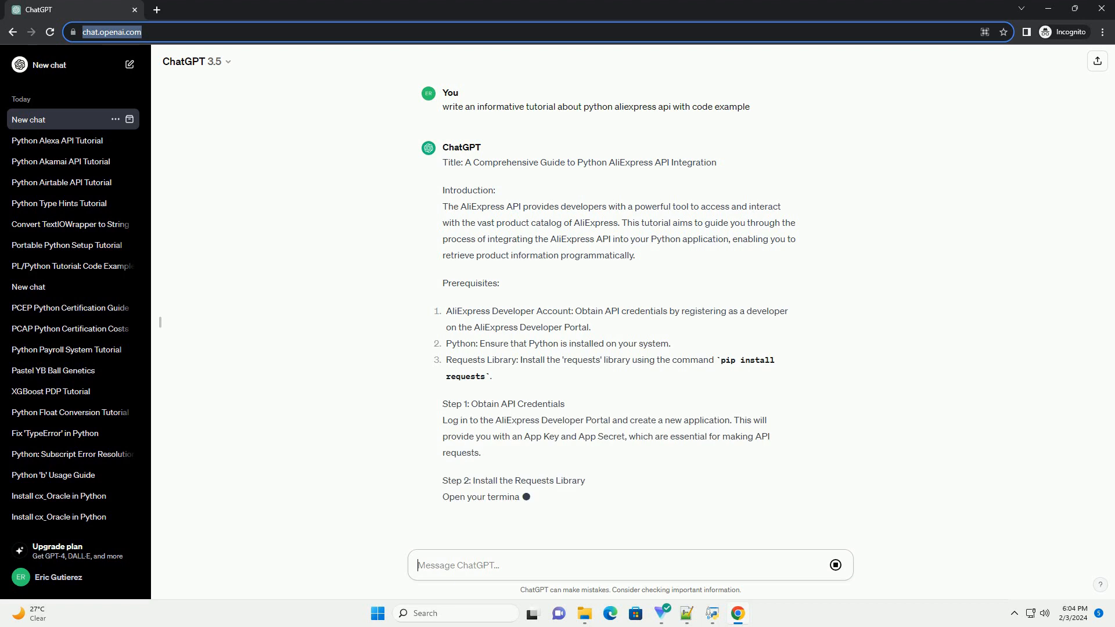
{"action": "scroll", "scroll_direction": "down", "scroll_amount": 3}
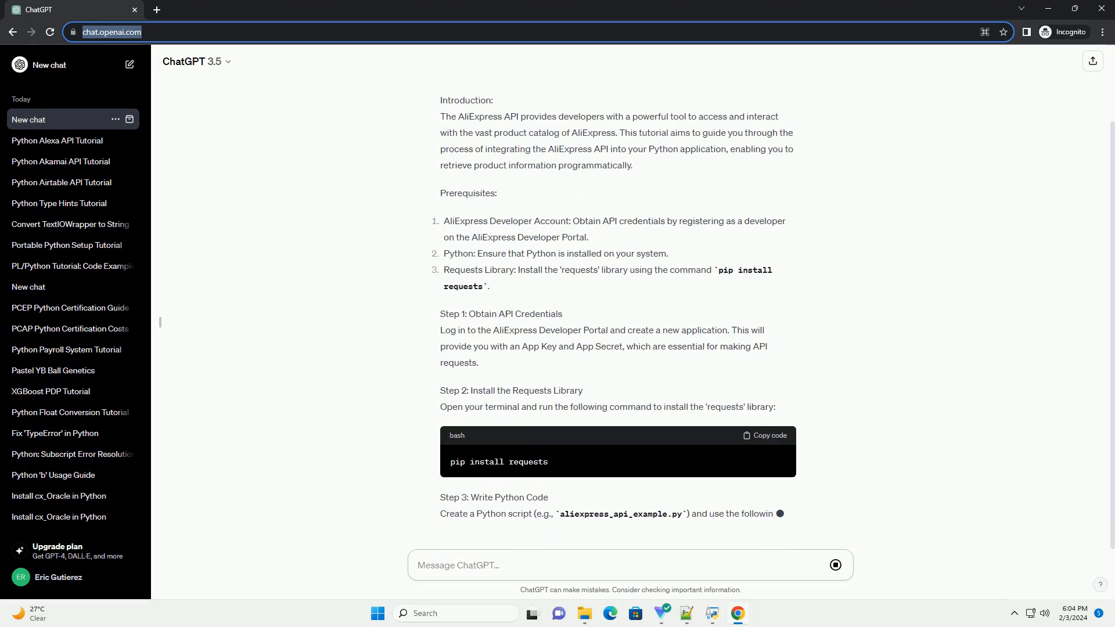
{"action": "scroll", "scroll_direction": "down", "scroll_amount": 3}
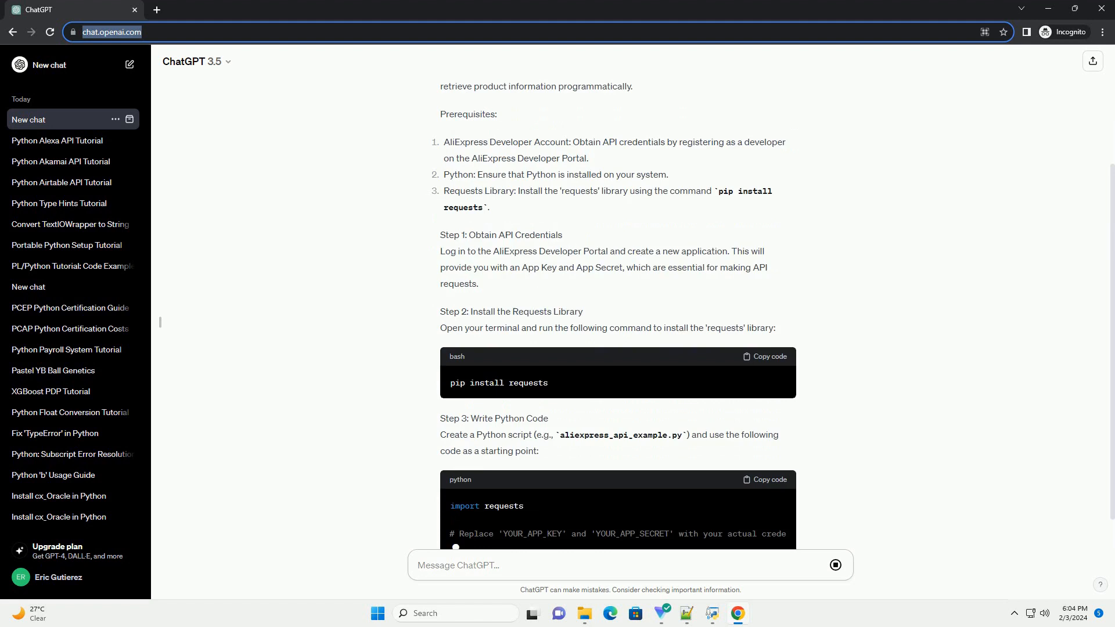
{"action": "scroll", "scroll_direction": "down", "scroll_amount": 3}
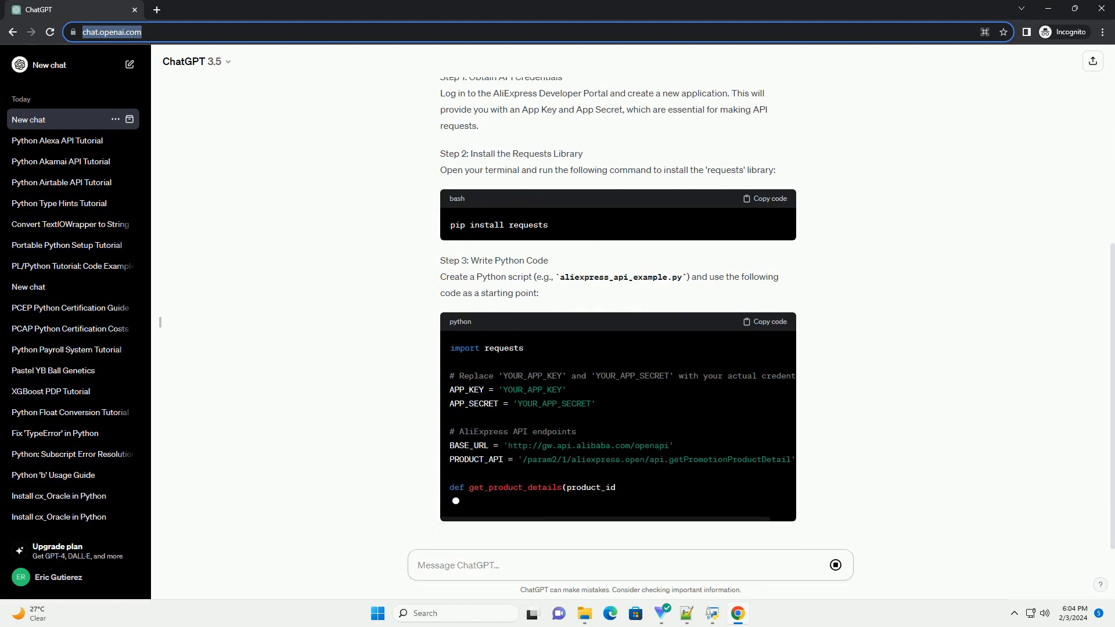
{"action": "scroll", "scroll_direction": "down", "scroll_amount": 3}
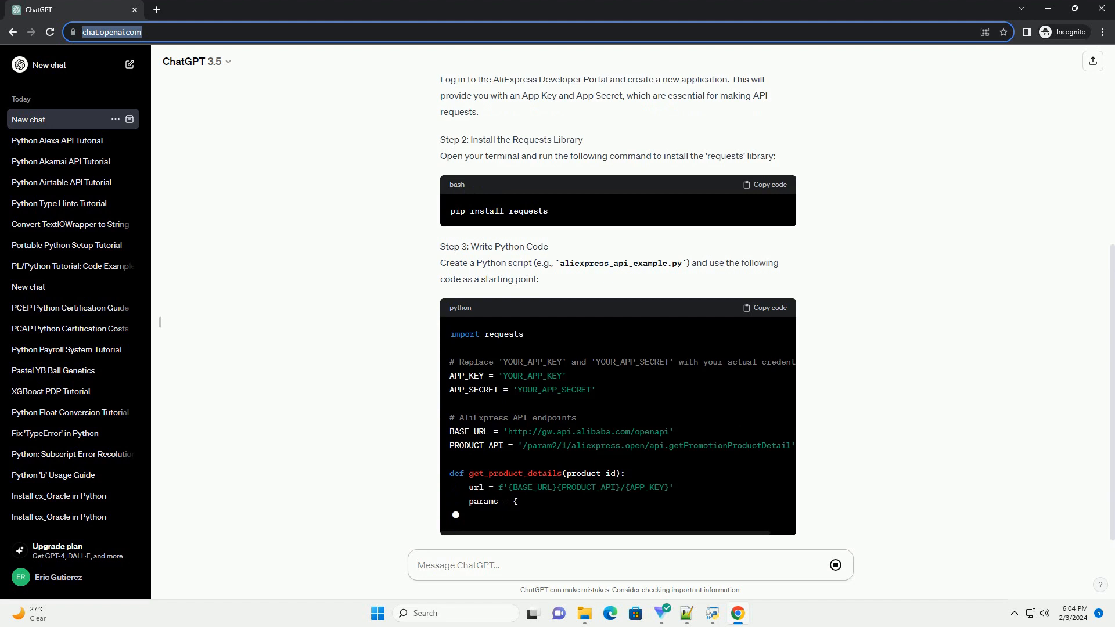
{"action": "scroll", "scroll_direction": "down", "scroll_amount": 3}
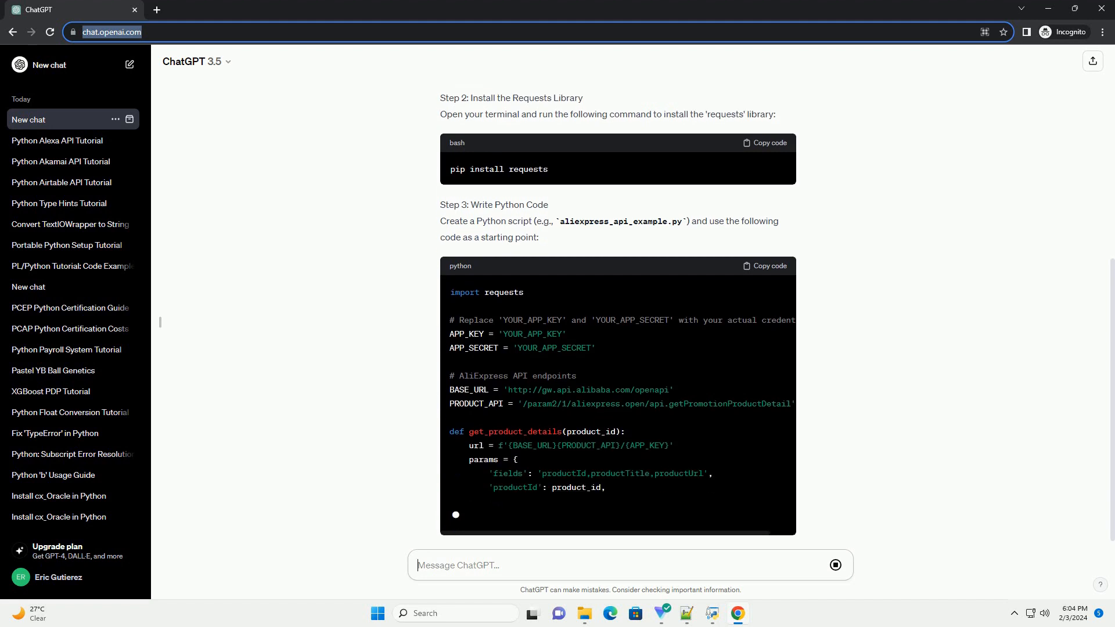
{"action": "scroll", "scroll_direction": "down", "scroll_amount": 3}
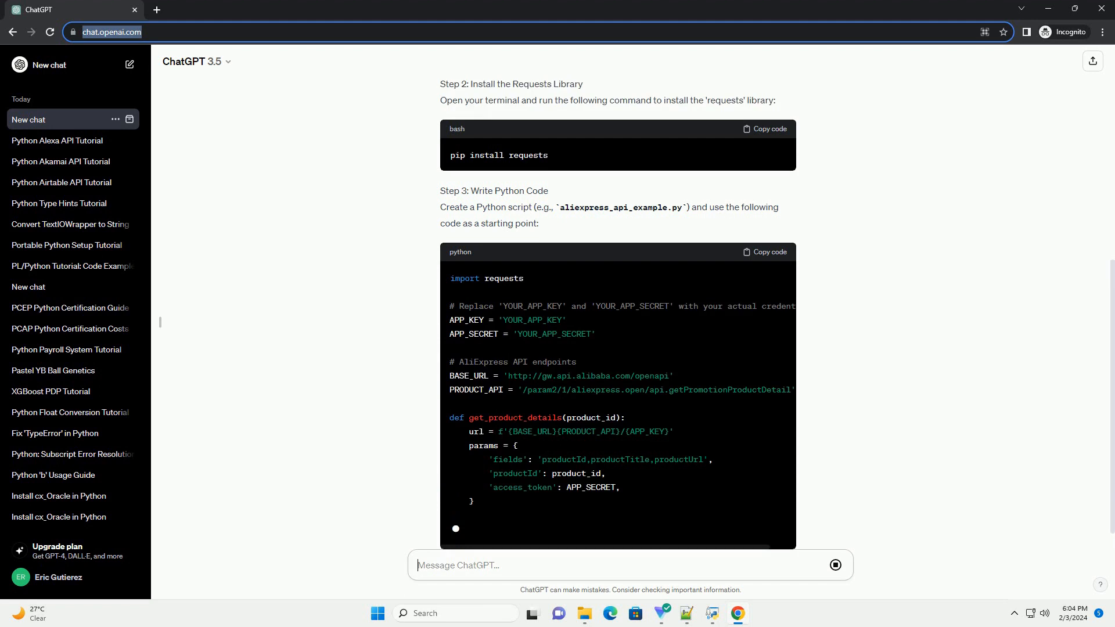
{"action": "scroll", "scroll_direction": "down", "scroll_amount": 3}
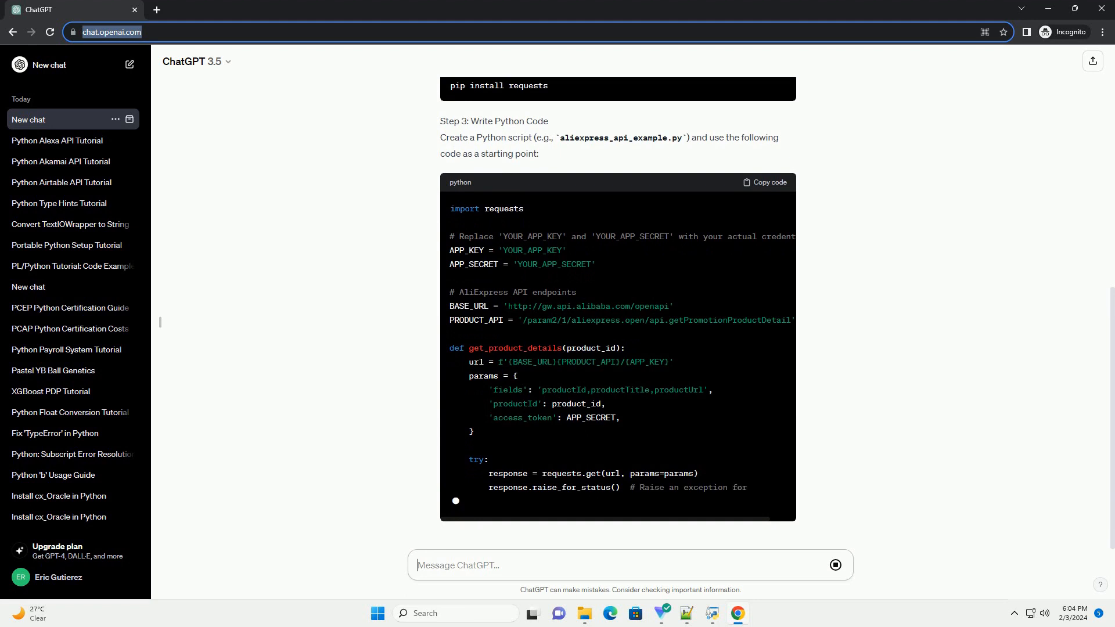
{"action": "scroll", "scroll_direction": "down", "scroll_amount": 3}
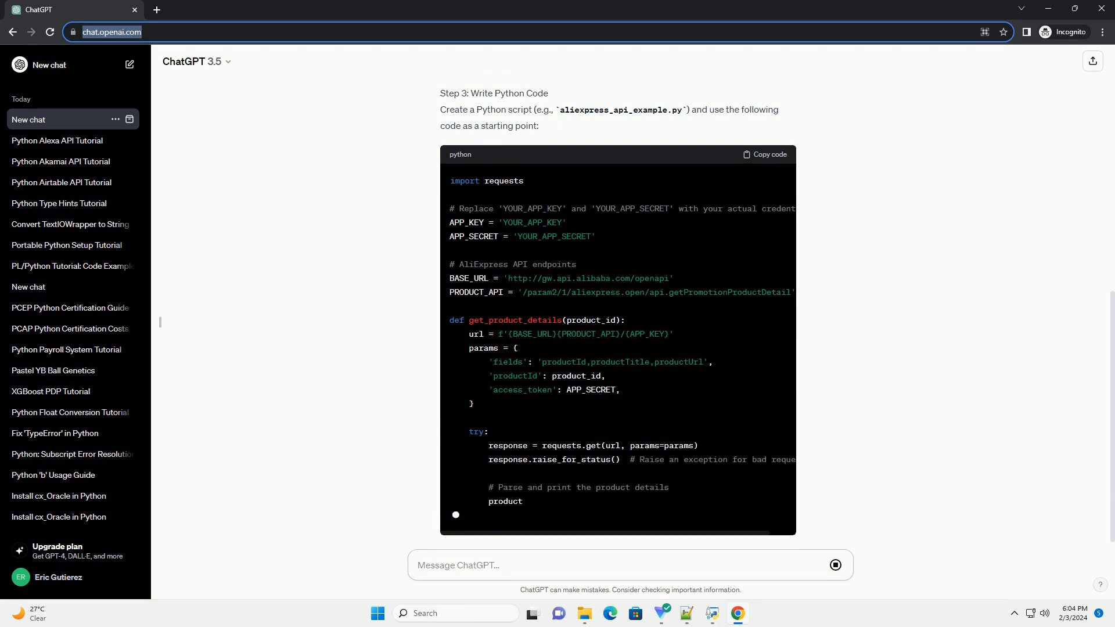
{"action": "scroll", "scroll_direction": "down", "scroll_amount": 3}
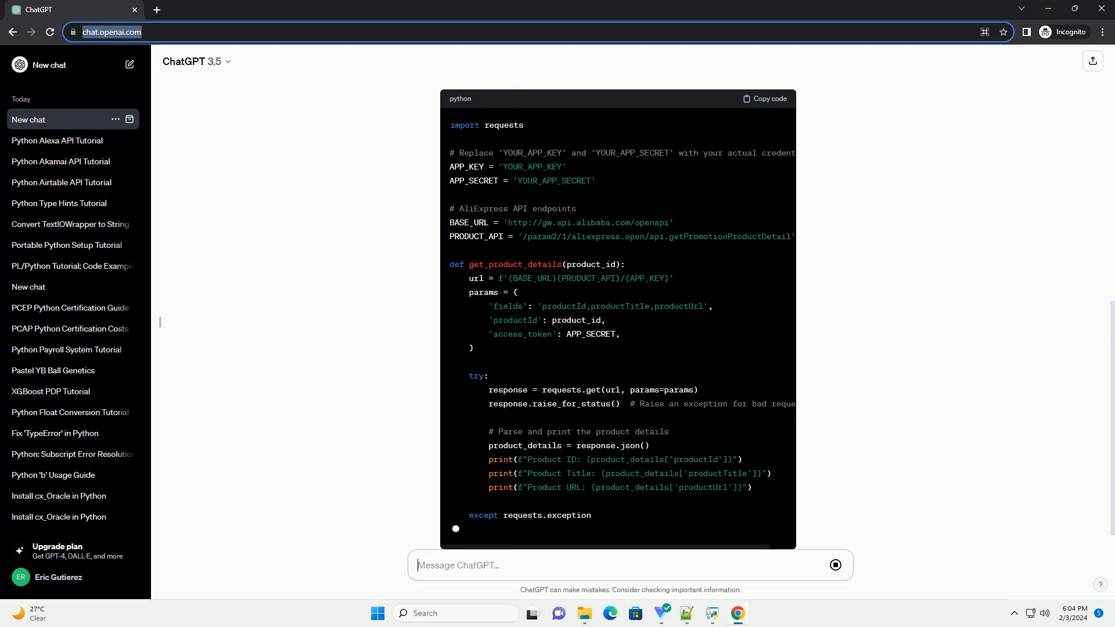
{"action": "scroll", "scroll_direction": "down", "scroll_amount": 3}
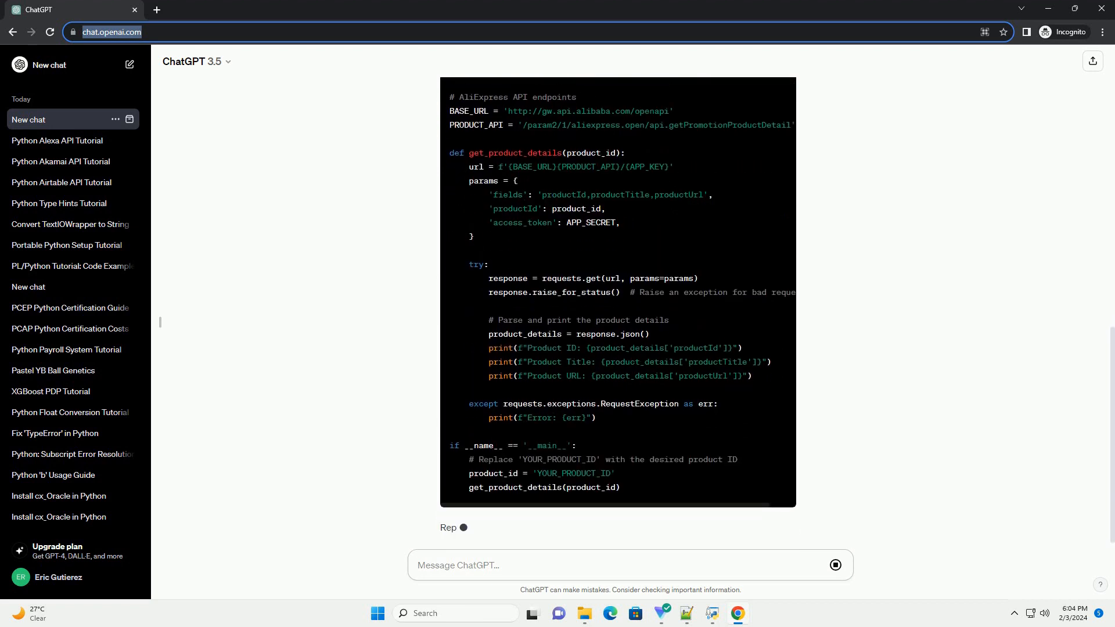
{"action": "scroll", "scroll_direction": "down", "scroll_amount": 3}
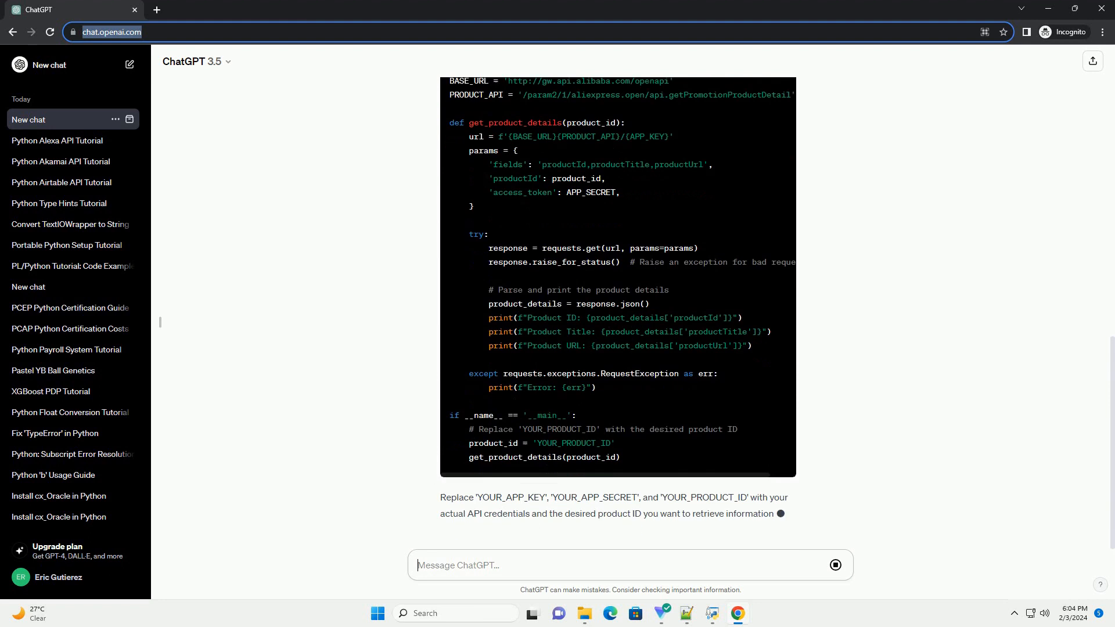
{"action": "scroll", "scroll_direction": "down", "scroll_amount": 3}
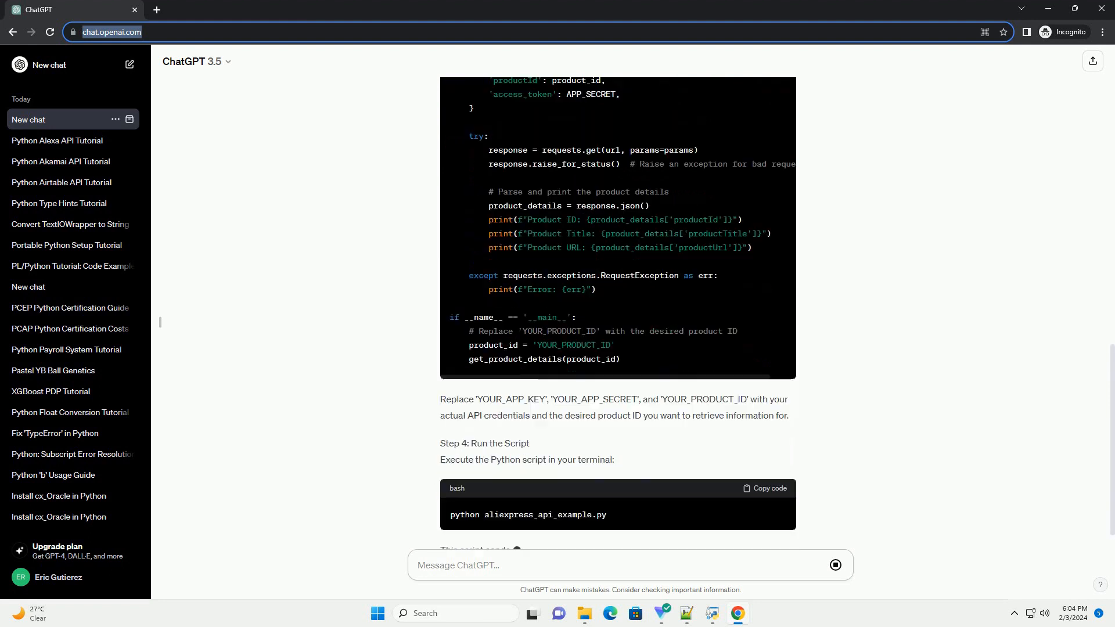
{"action": "scroll", "scroll_direction": "down", "scroll_amount": 3}
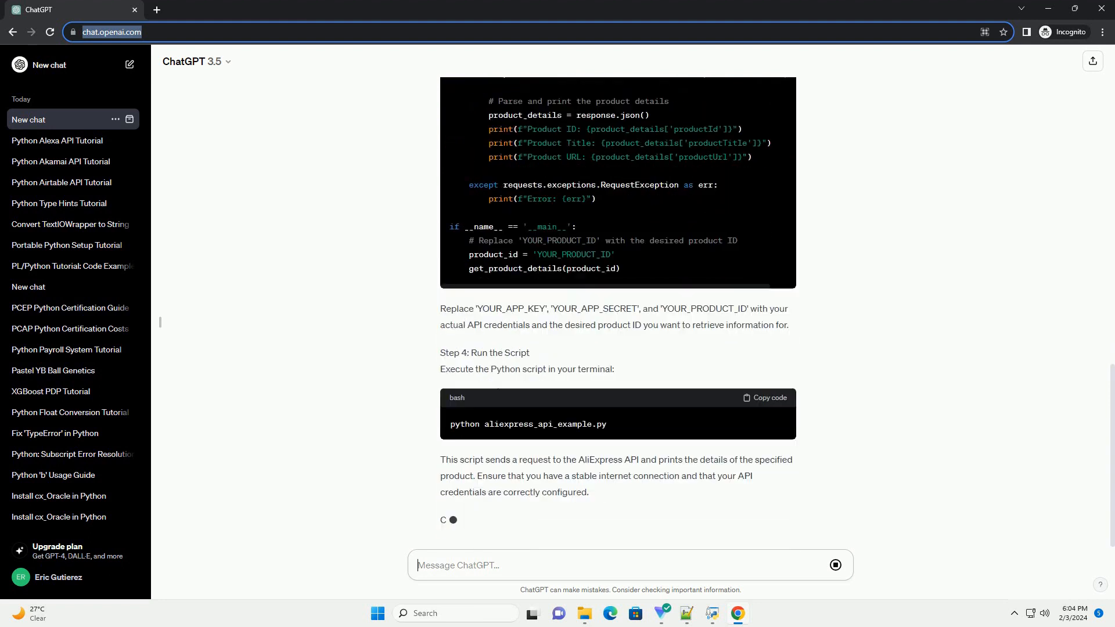